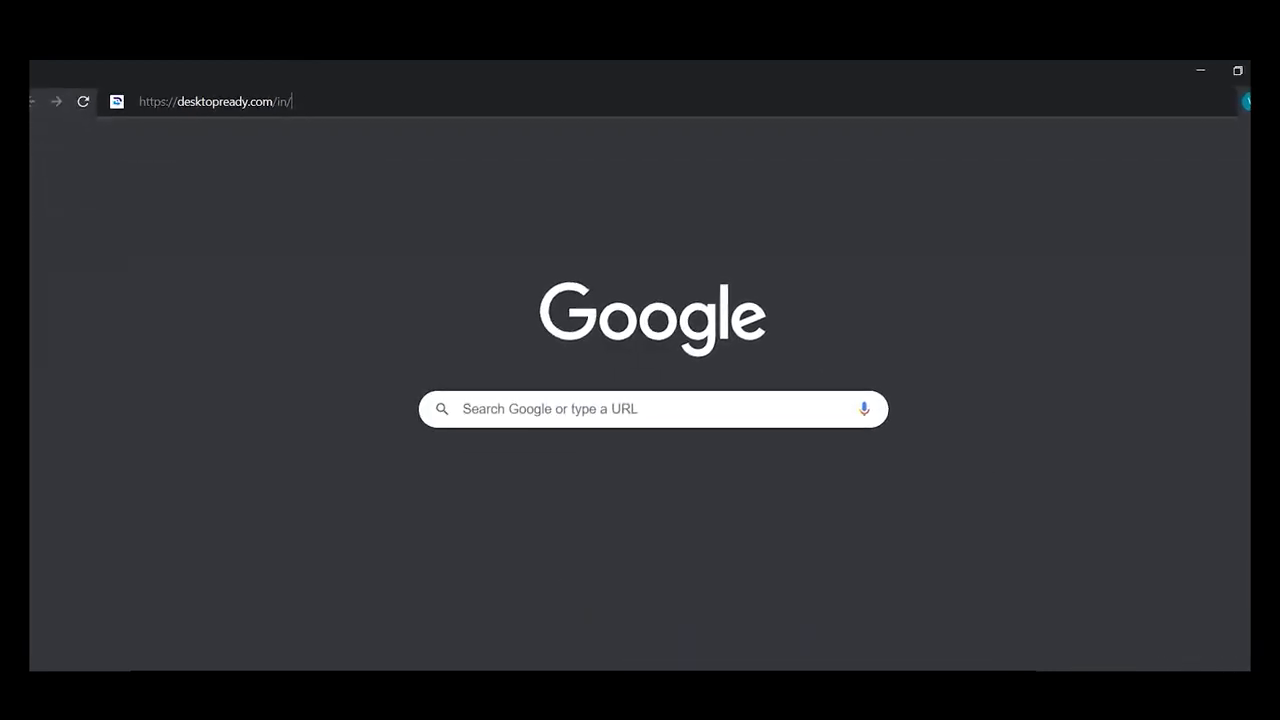
# Load desktopready.com/in/ to show the DesktopReady India overview and plan pricing.
pyautogui.press('Return')
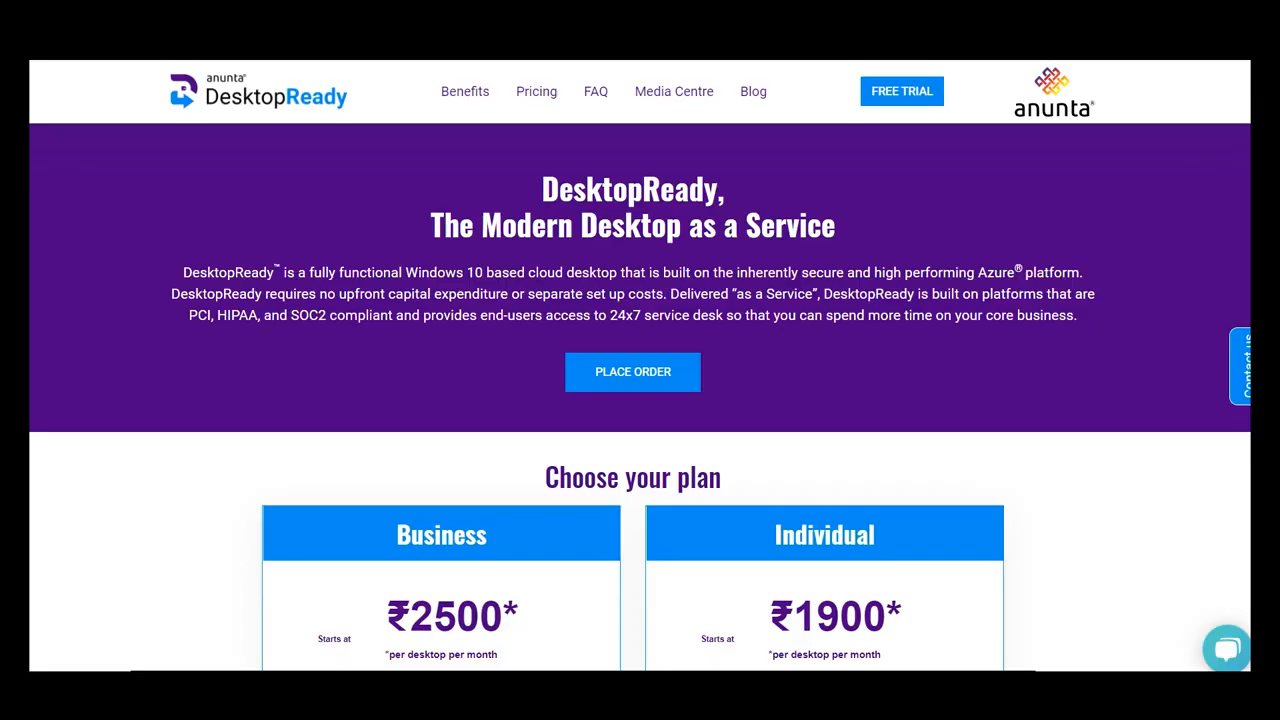
pyautogui.moveTo(632, 372)
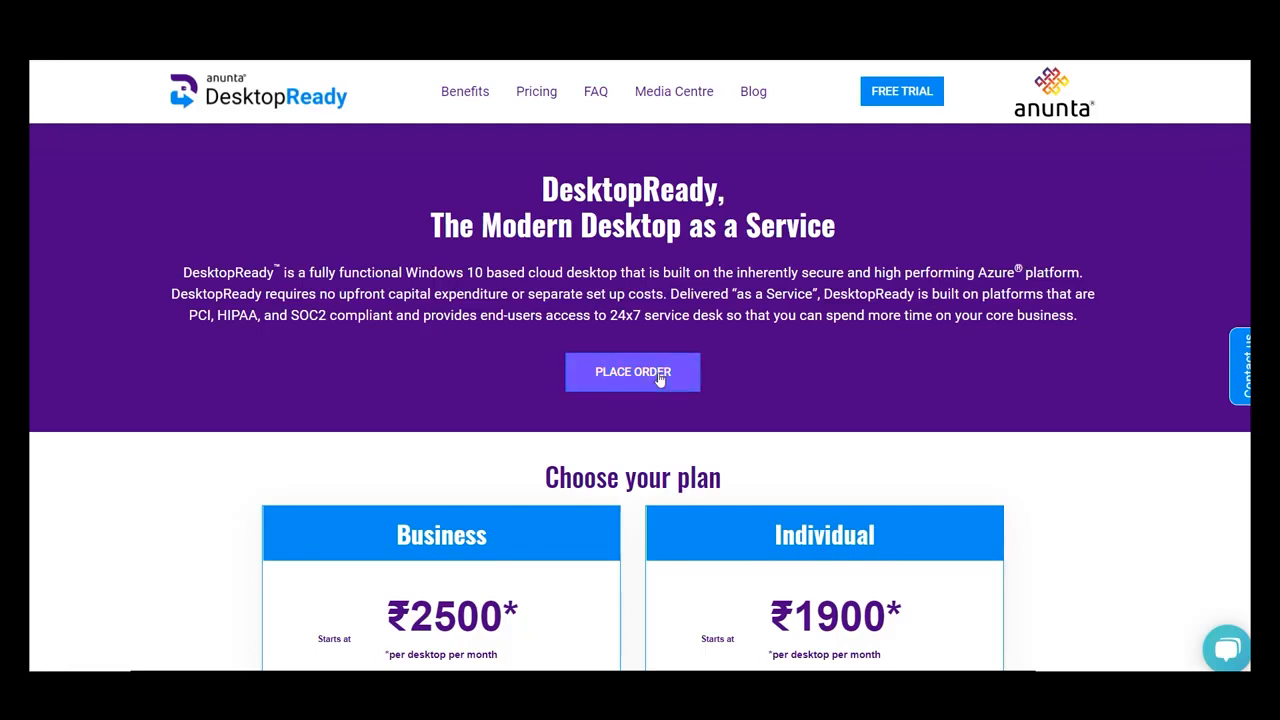
# Start an order, compare Business and Individual plans, settle on Individual and continue.
pyautogui.click(632, 370)
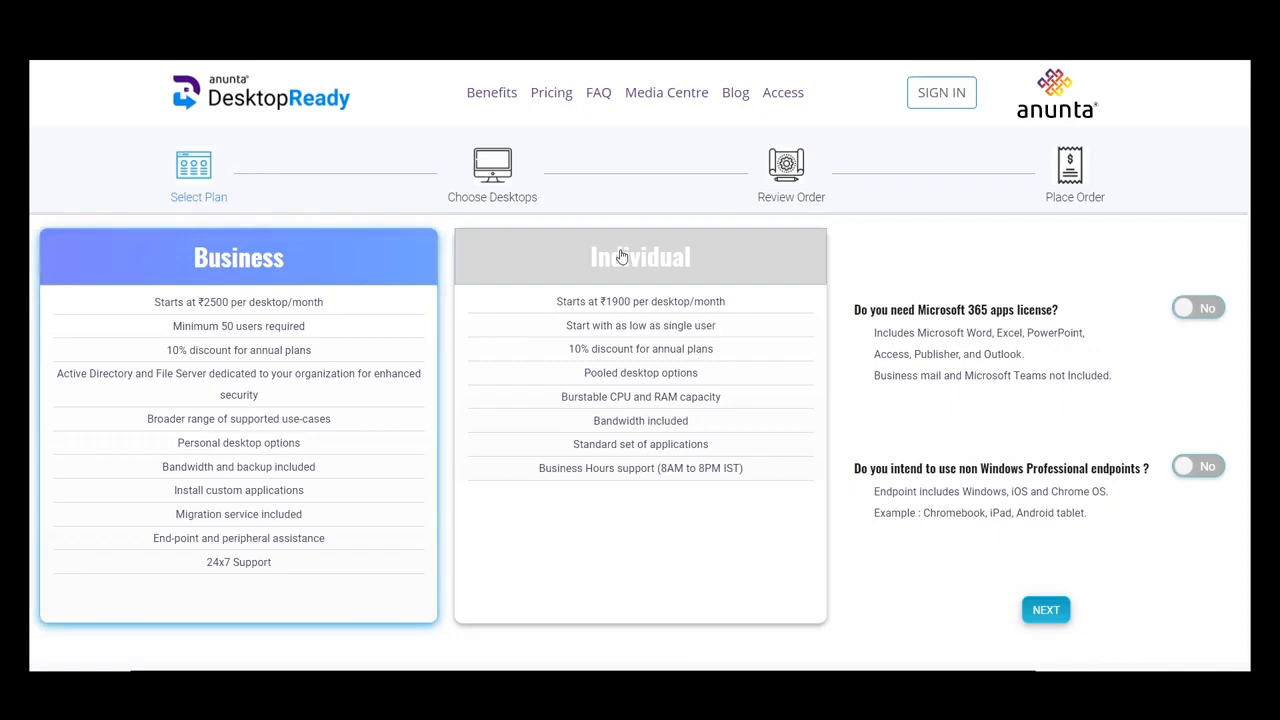
pyautogui.click(640, 256)
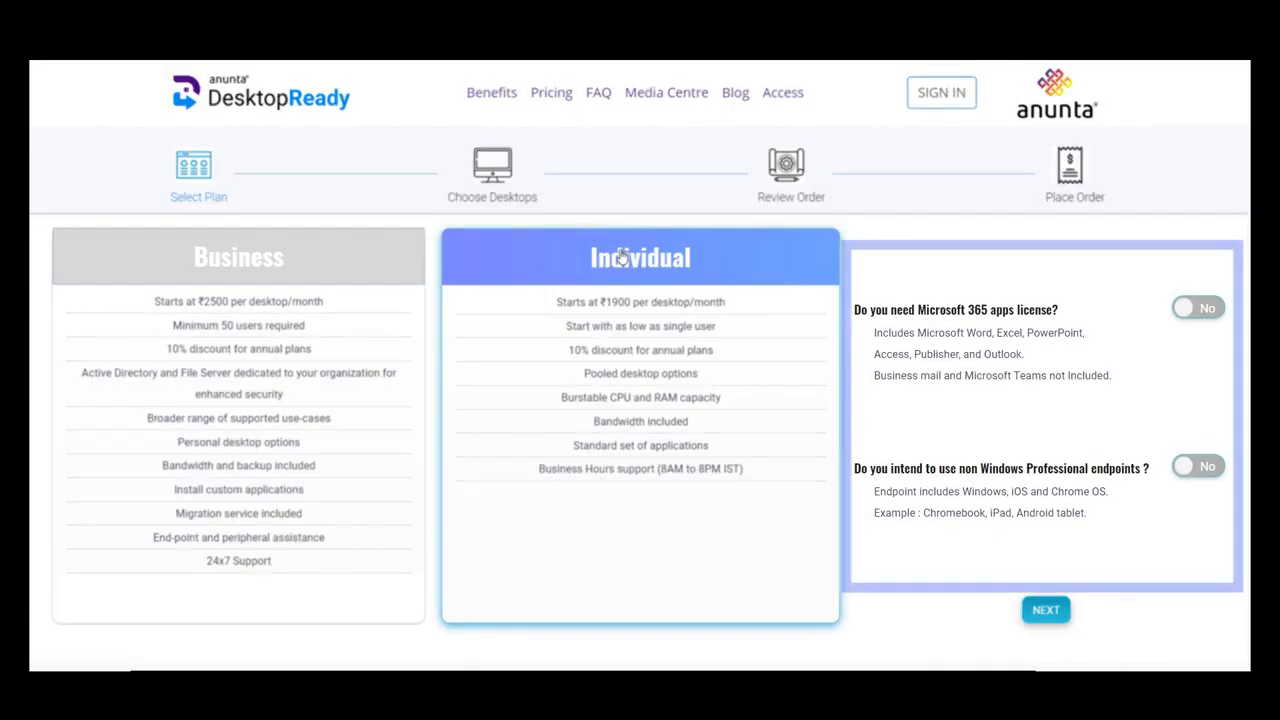
pyautogui.click(238, 256)
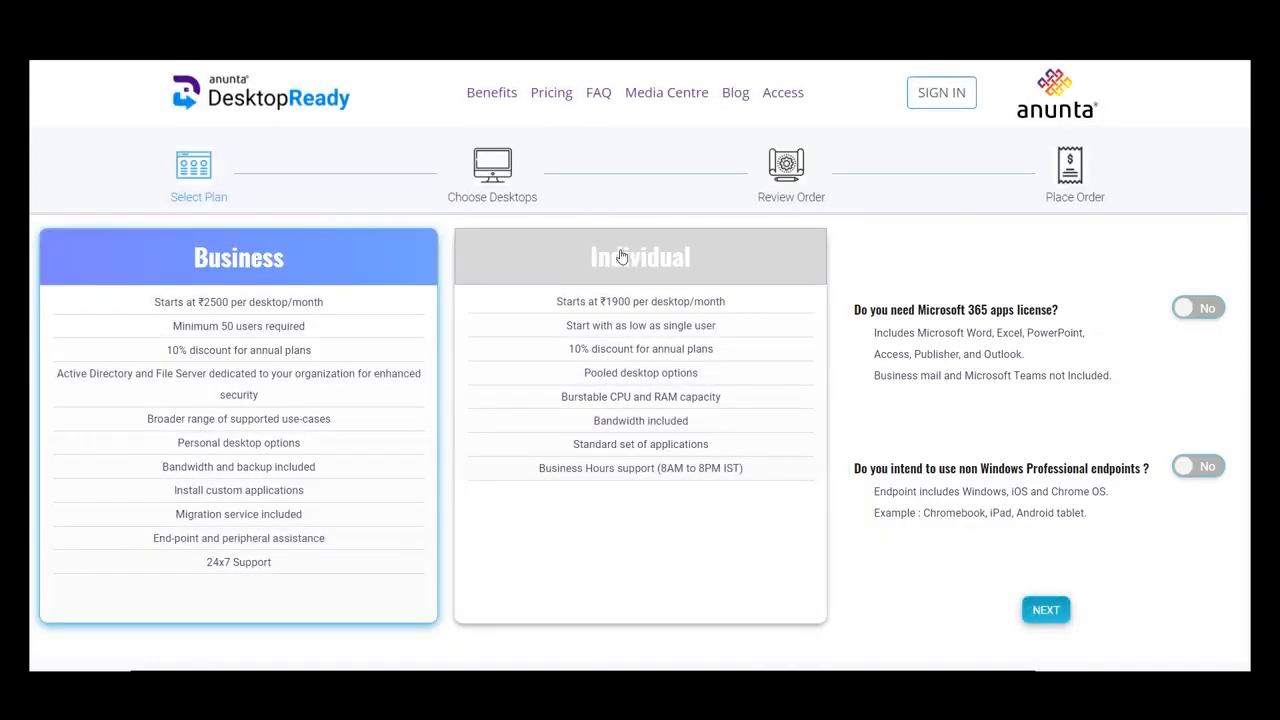
pyautogui.click(640, 256)
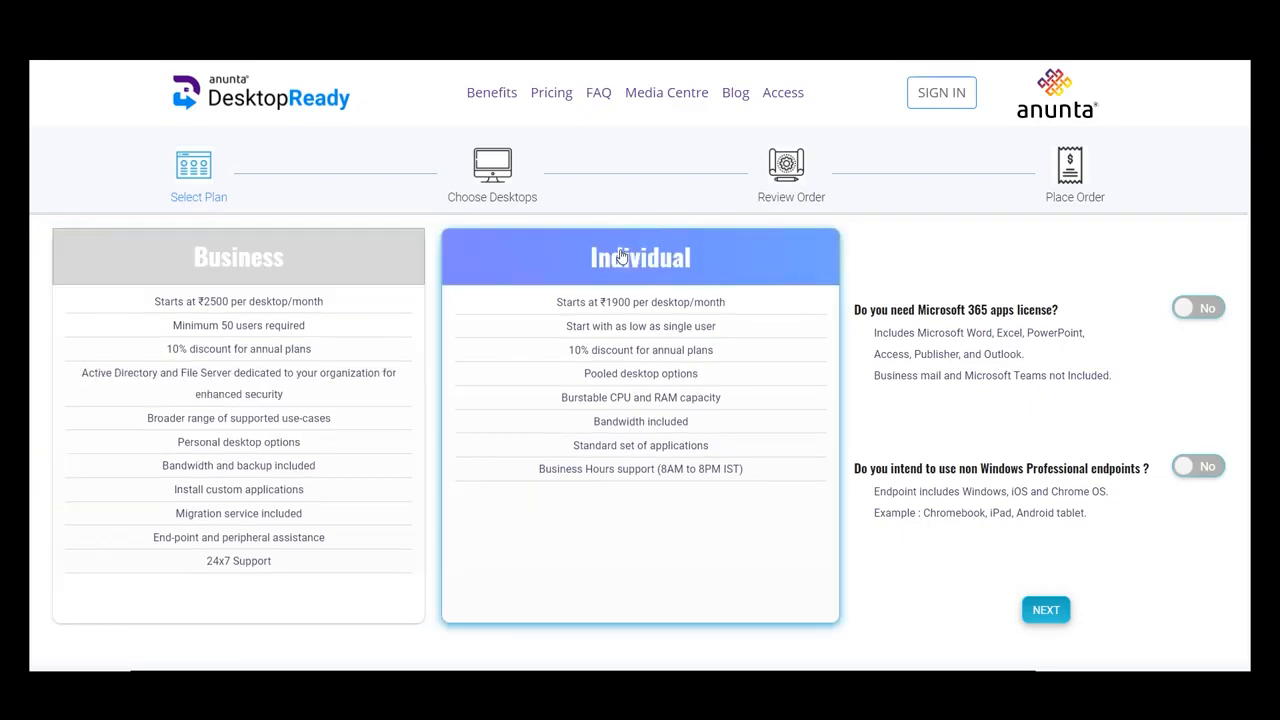
pyautogui.click(1044, 608)
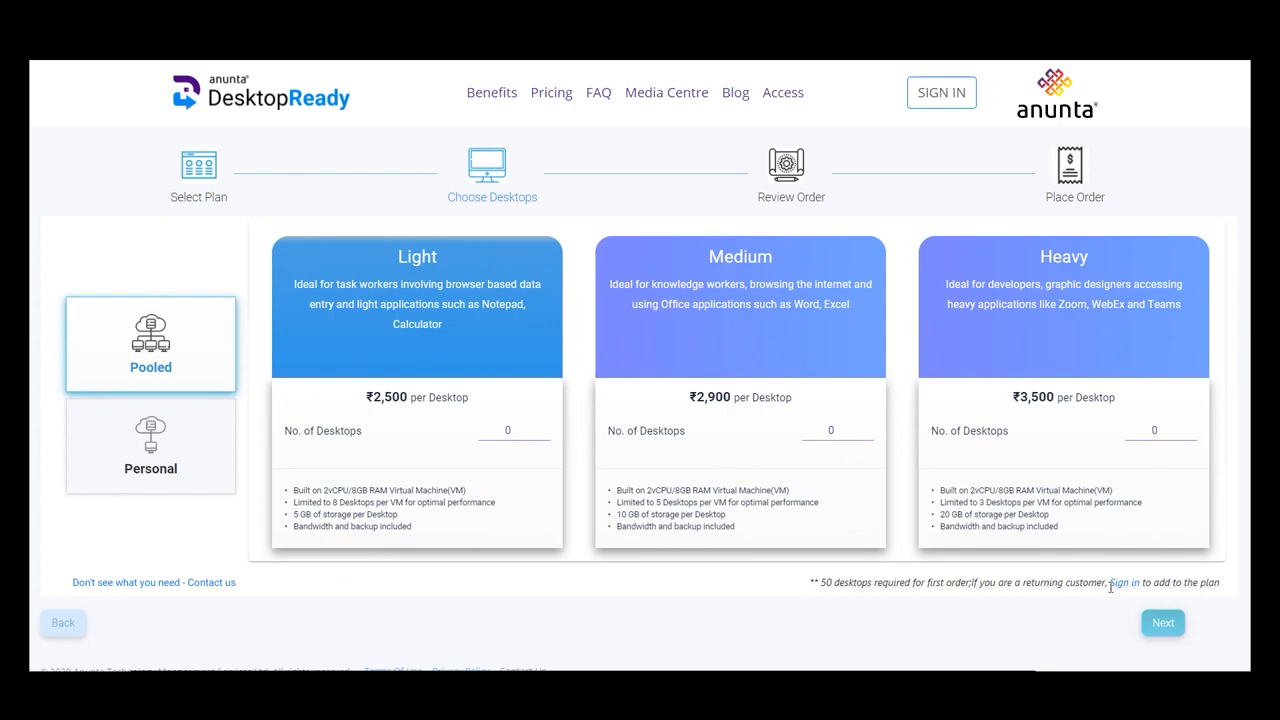
pyautogui.moveTo(1056, 580)
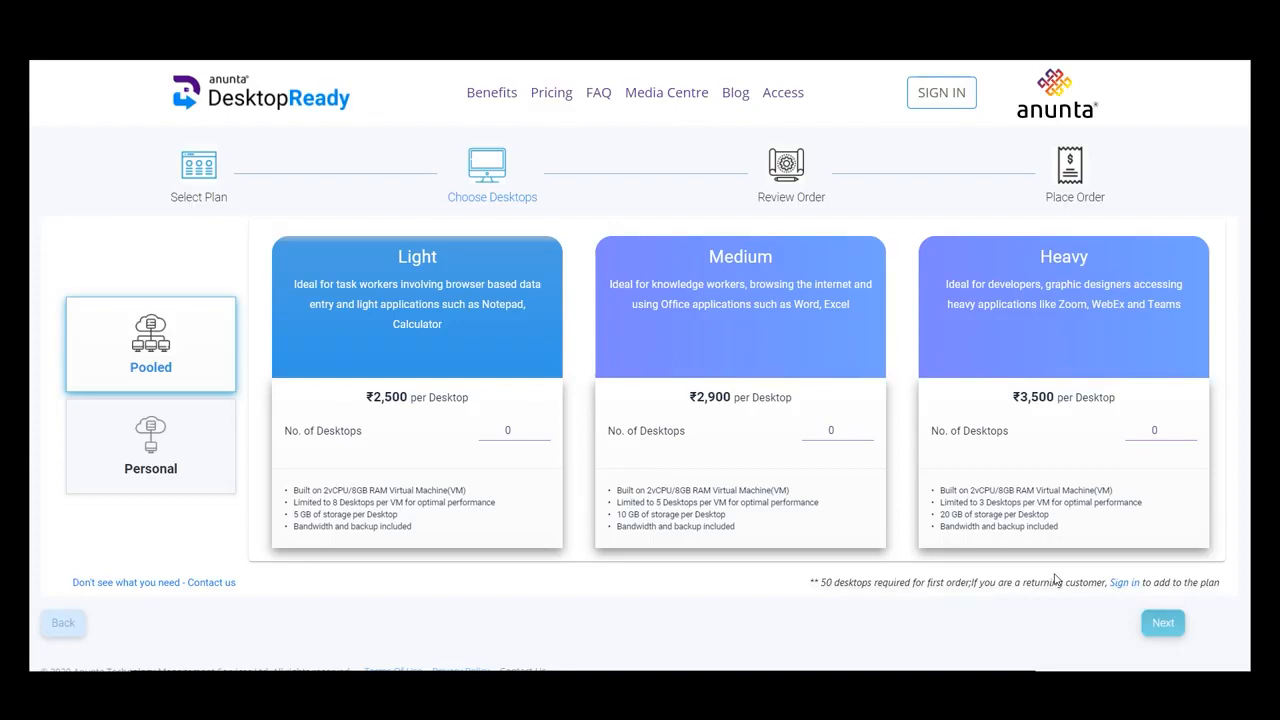
# View the Personal tiers (Power, MultiMedia), then return to the pooled desktop list.
pyautogui.click(150, 446)
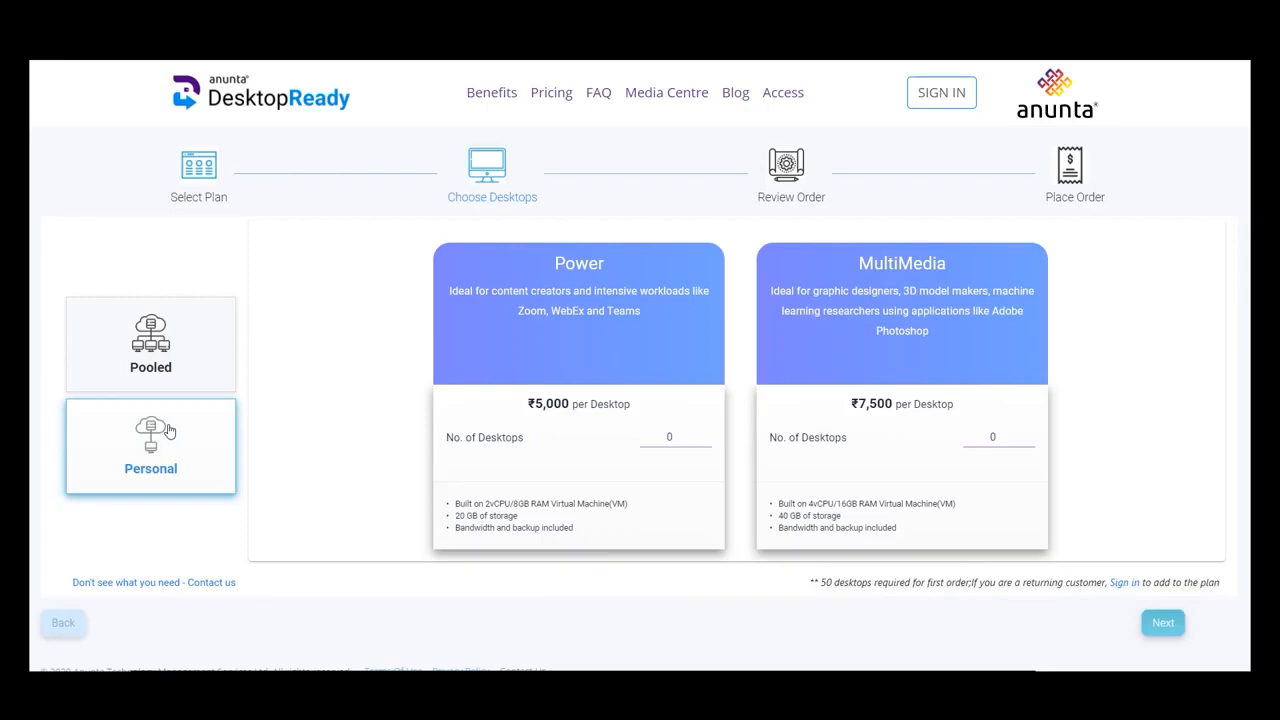
pyautogui.click(150, 344)
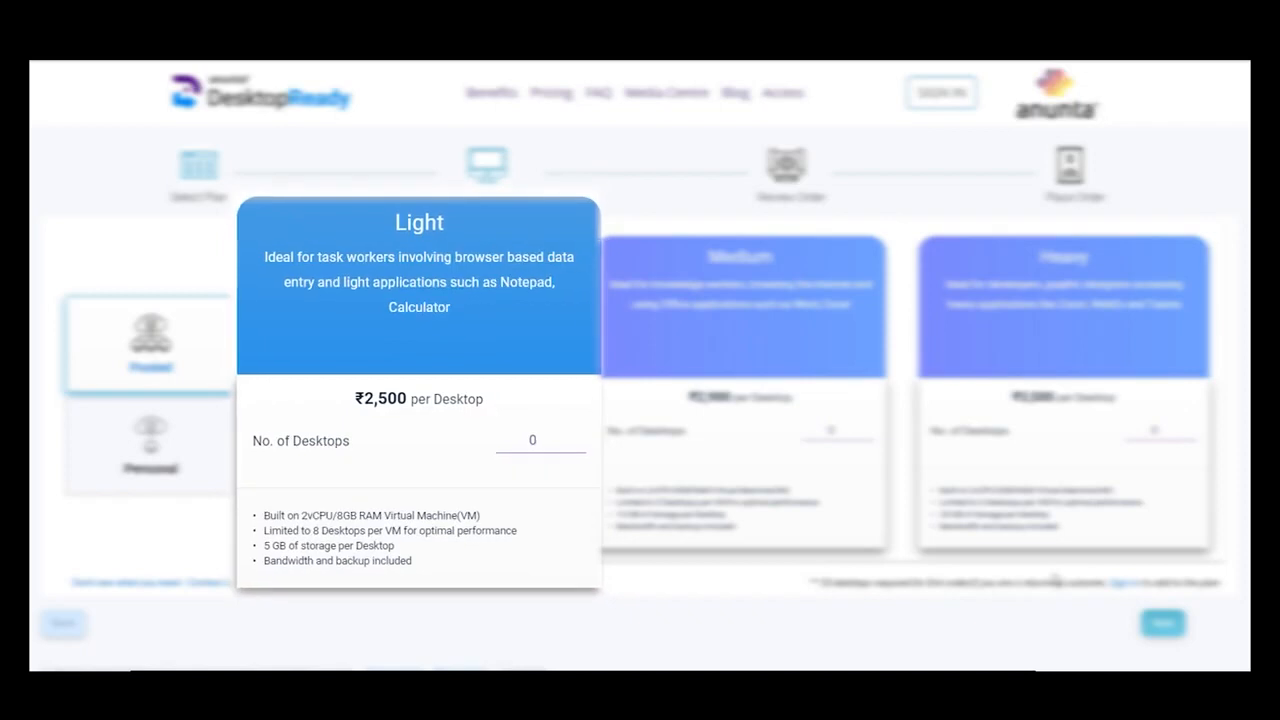
# Enter quantities for the pooled Light desktops and the Heavy desktops.
pyautogui.click(740, 300)
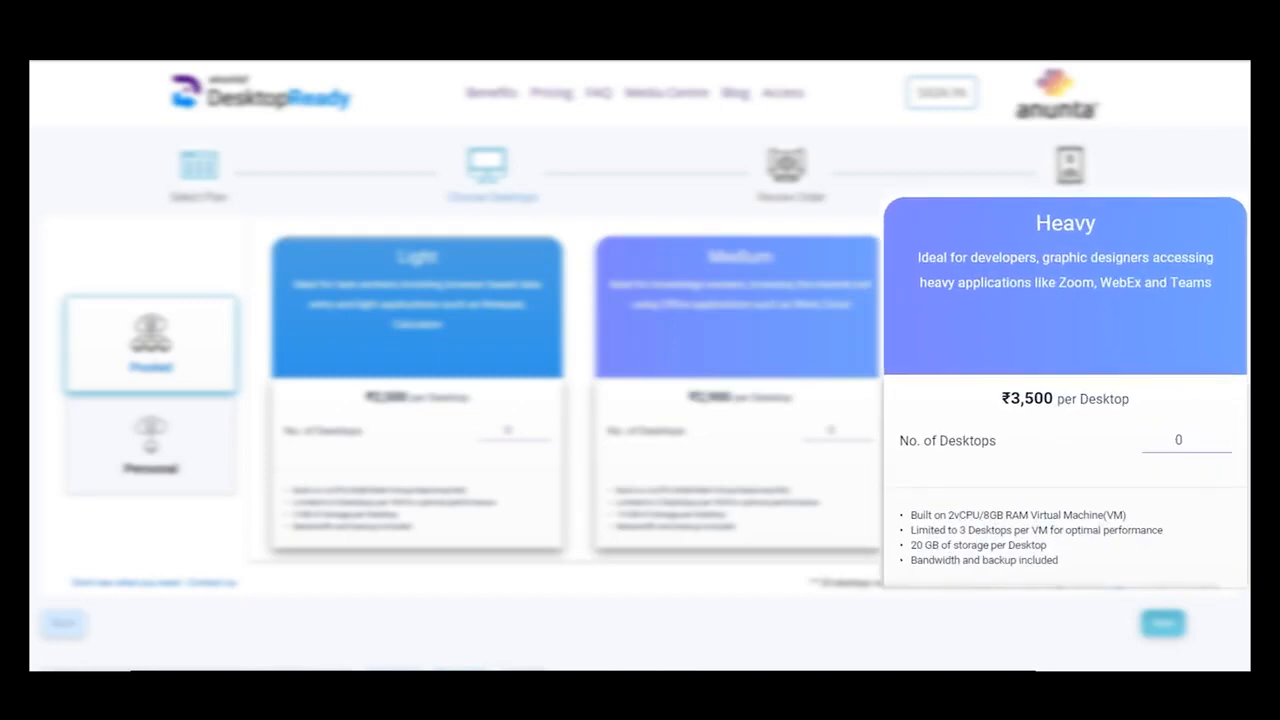
pyautogui.click(150, 444)
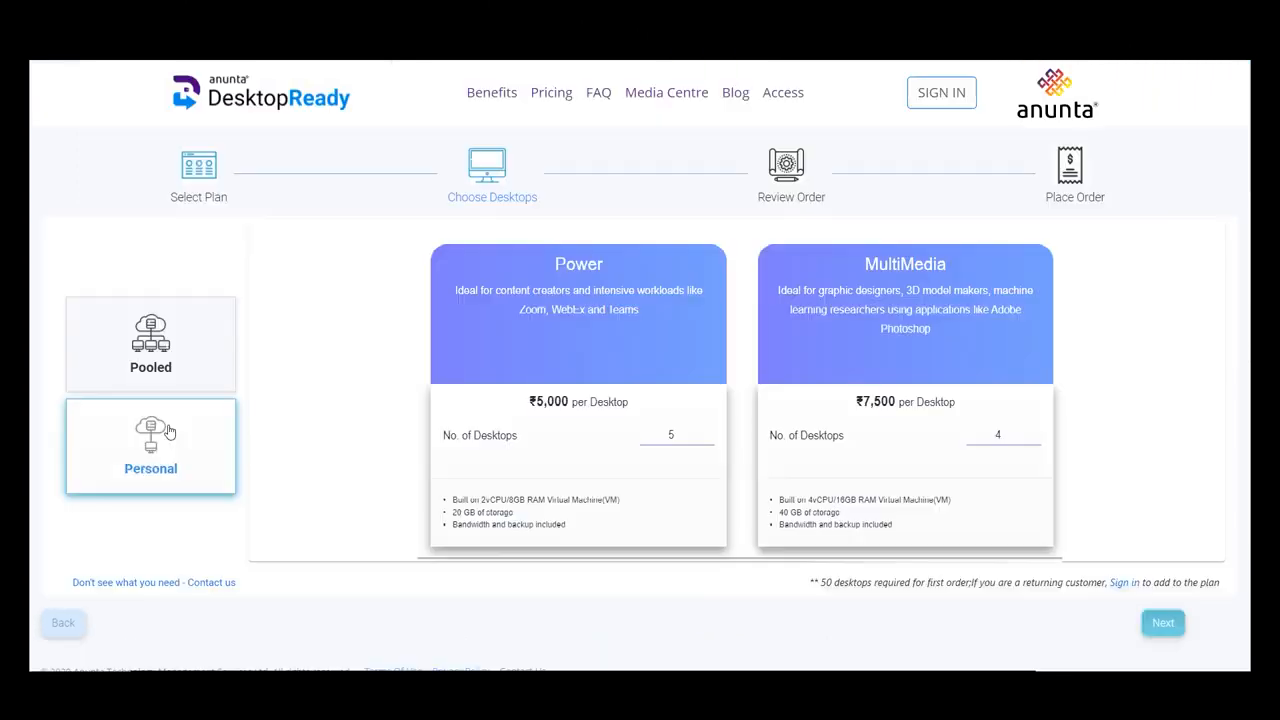
# Advance to Review Order showing infrastructure, desktop counts and ₹1,70,100 monthly total.
pyautogui.click(150, 344)
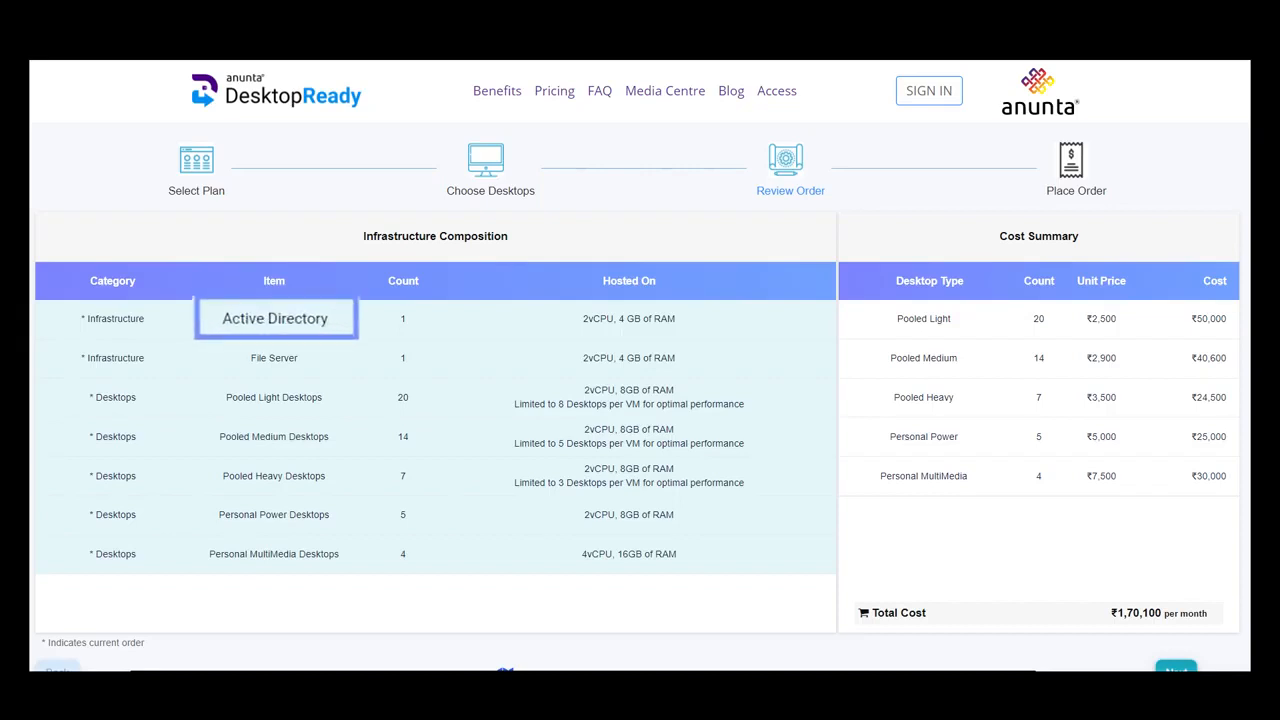
# Review the order details and continue to the Place Order sign-in page totalling ₹1,70,100.
pyautogui.click(272, 356)
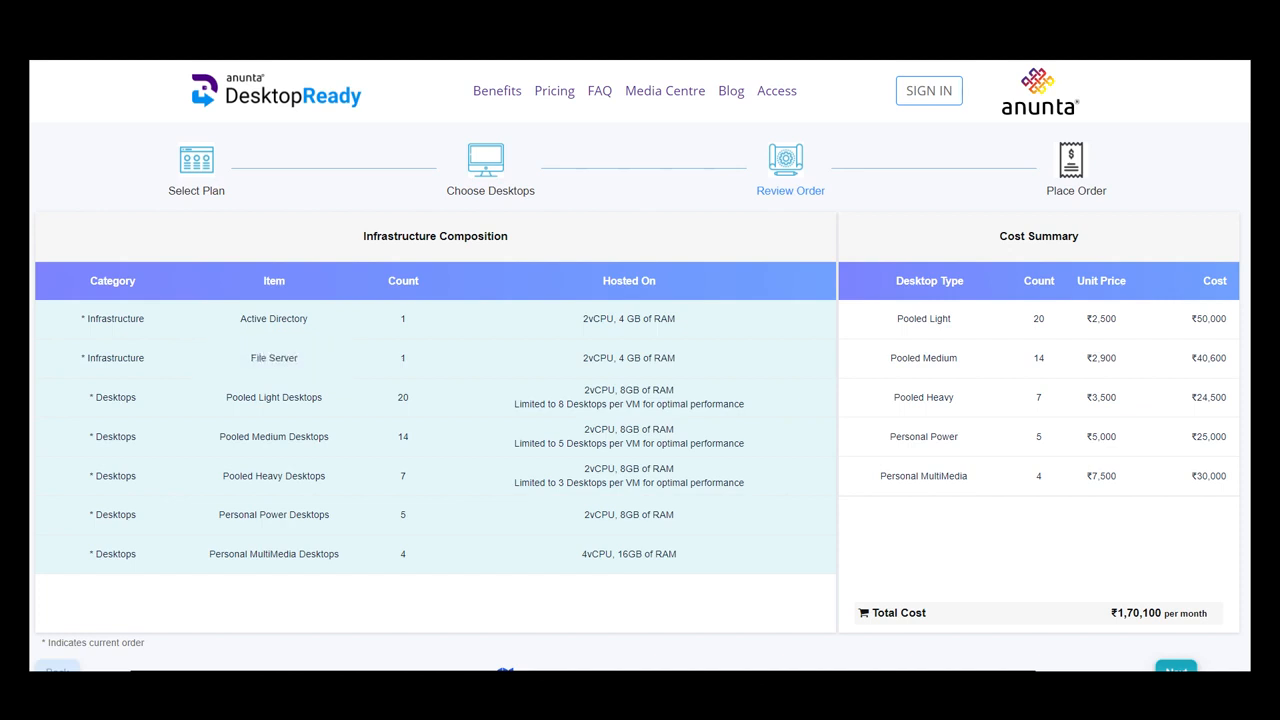
pyautogui.scroll(-3)
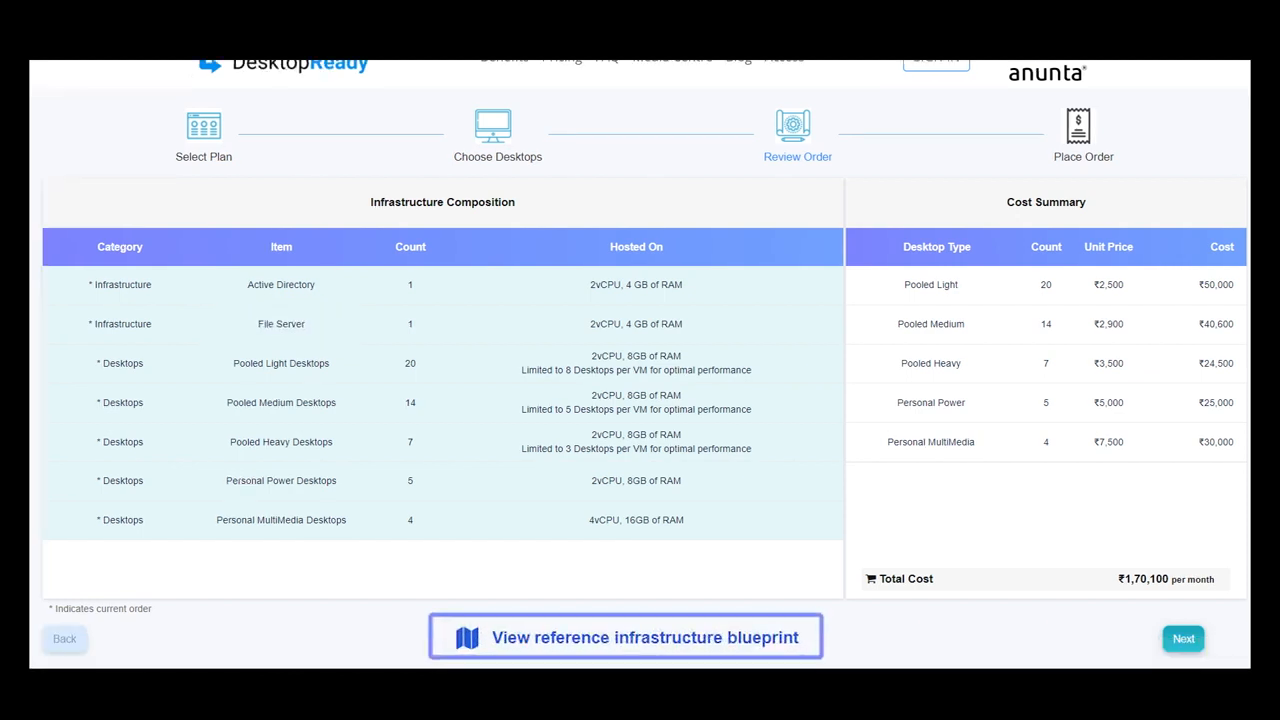
pyautogui.click(624, 636)
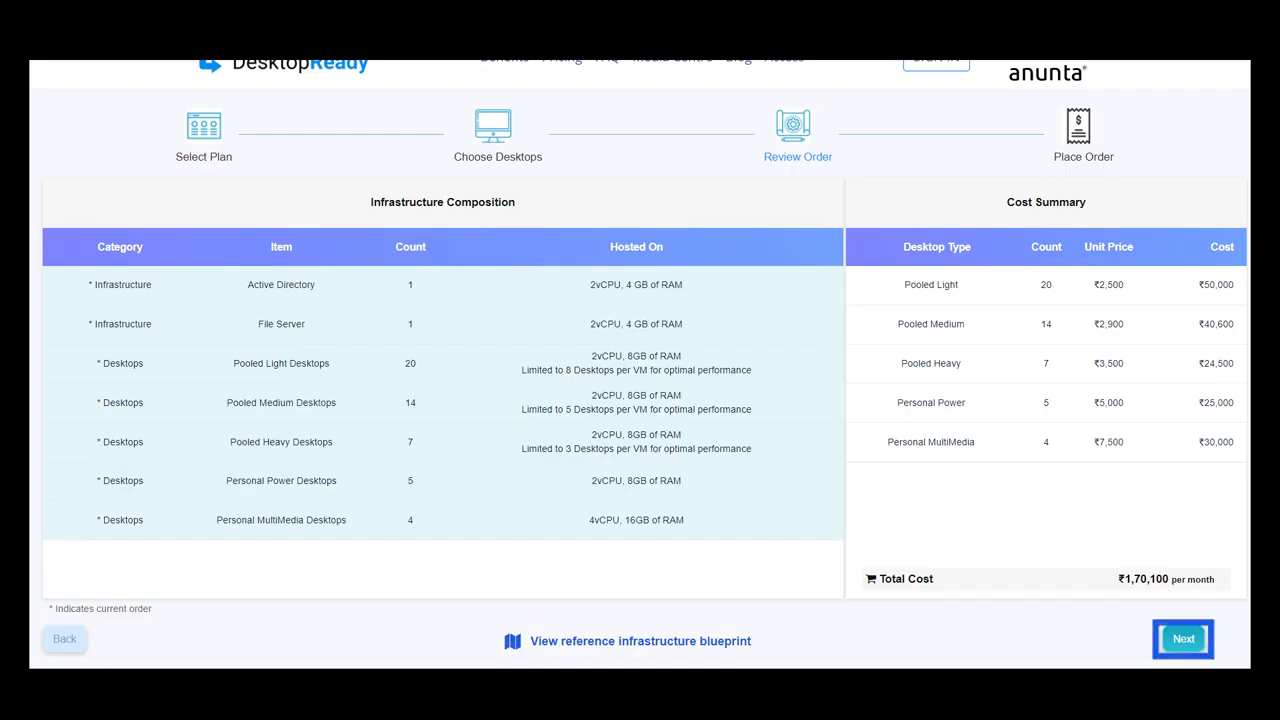
pyautogui.click(1184, 638)
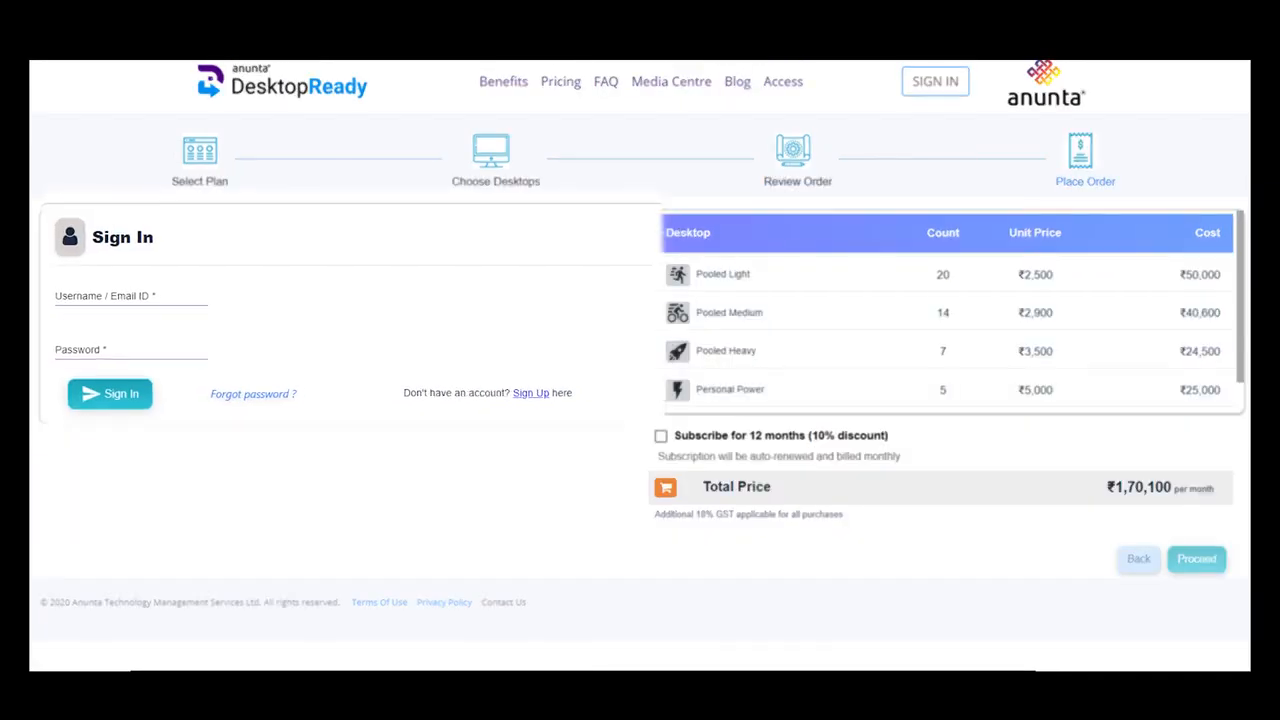